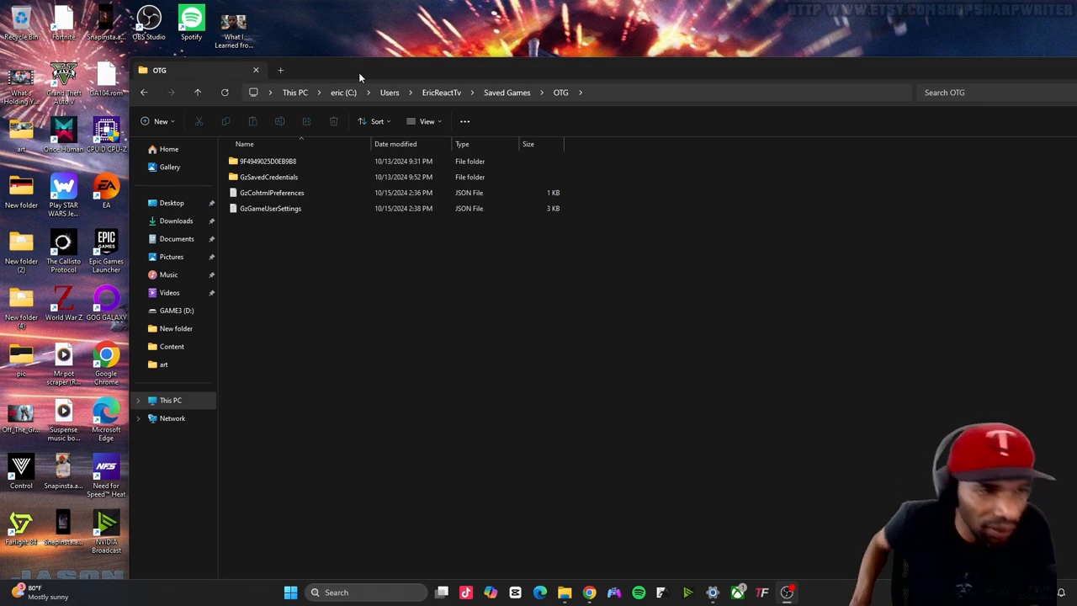
pyautogui.moveTo(437, 75)
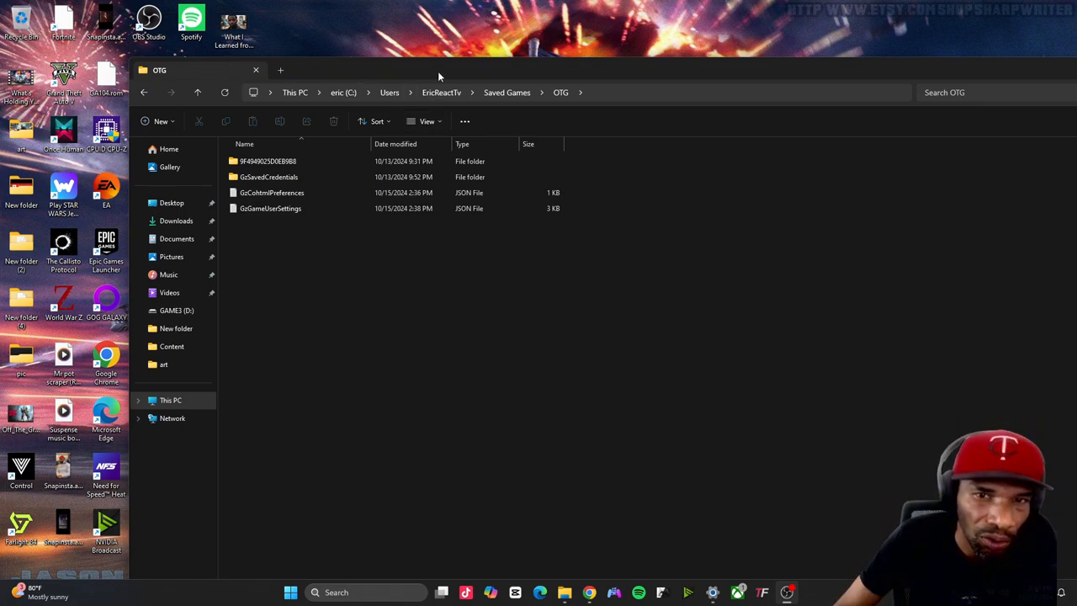
# - Maximize the File Explorer window showing the Saved Games OTG folder
pyautogui.click(1028, 13)
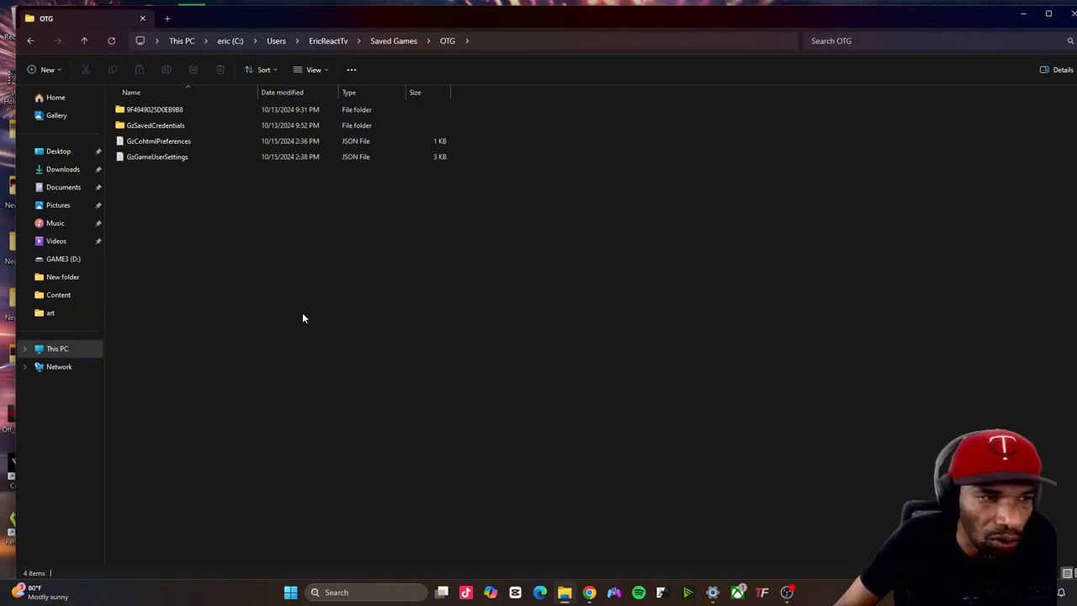
pyautogui.click(336, 592)
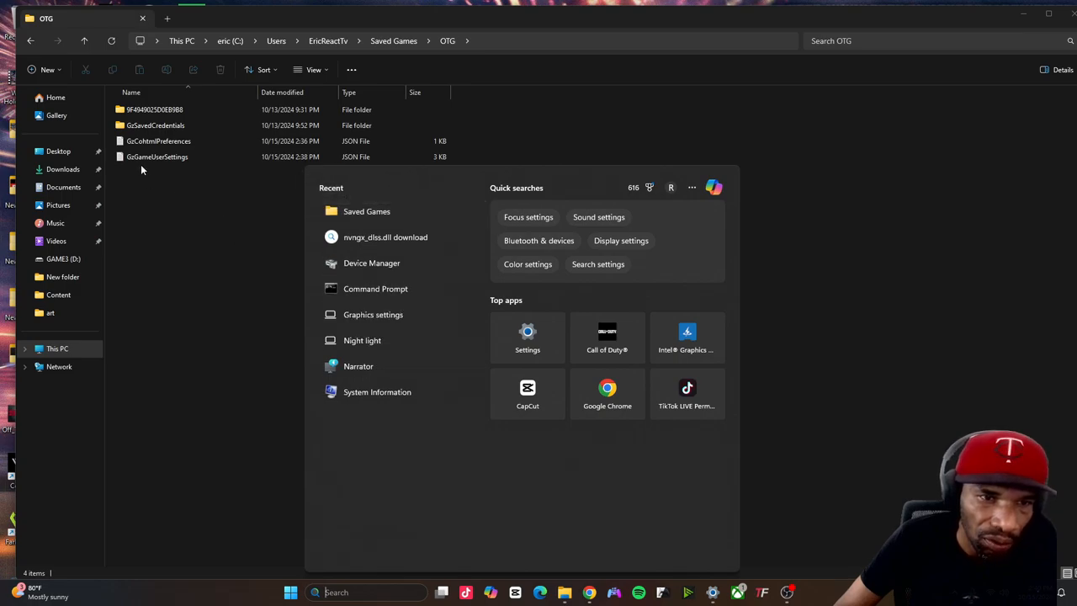
# - Open GoGameUserSettings from the OTG folder in Notepad via Edit in Notepad
pyautogui.rightClick(158, 156)
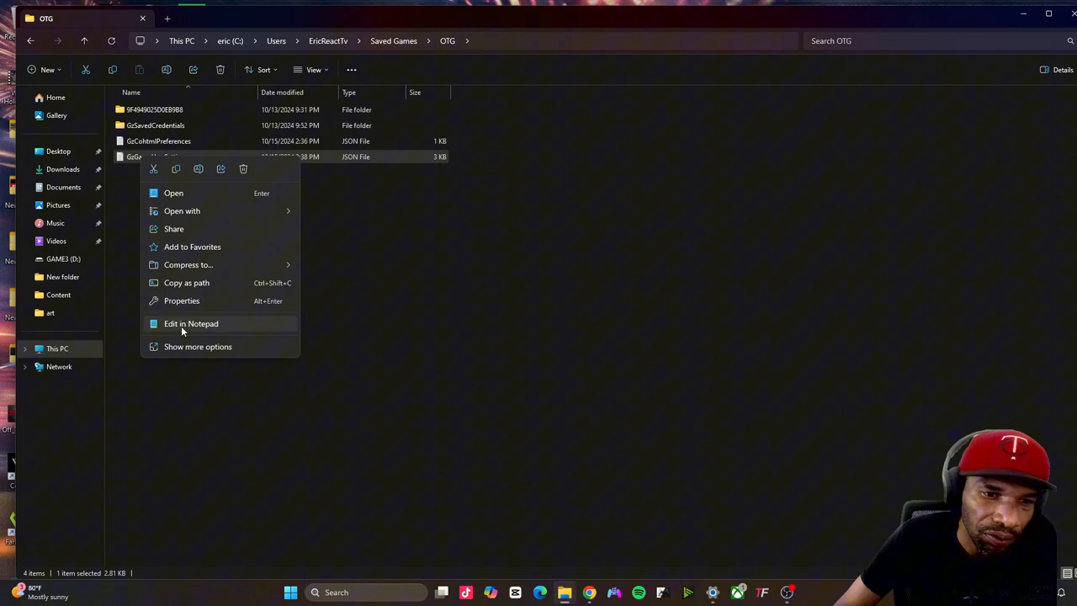
pyautogui.click(192, 323)
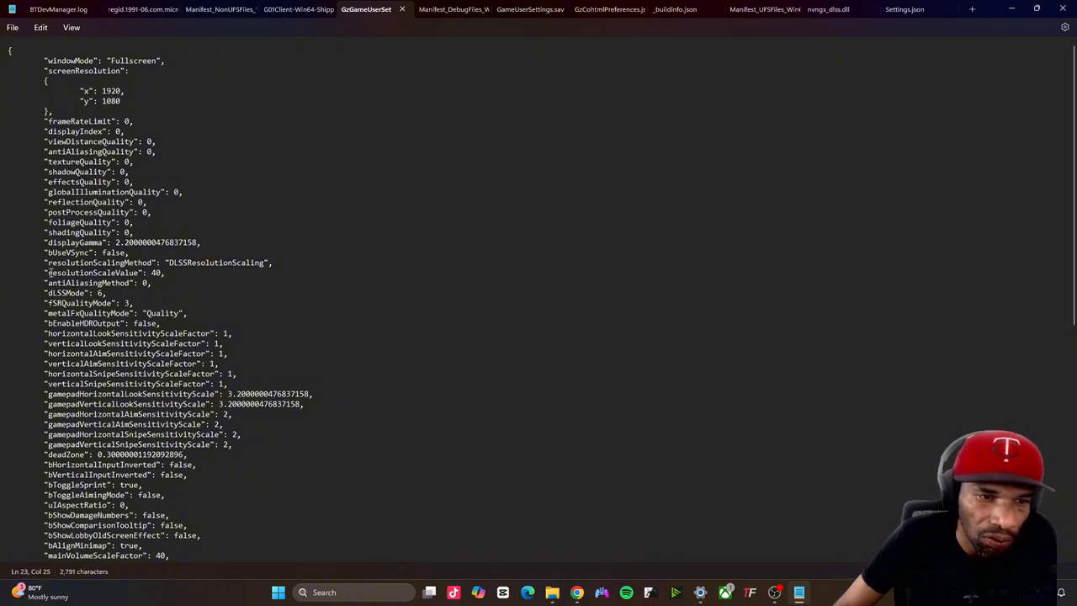
# - Leave the zeroed settings file in Notepad and return to the OTG folder listing
pyautogui.doubleClick(92, 273)
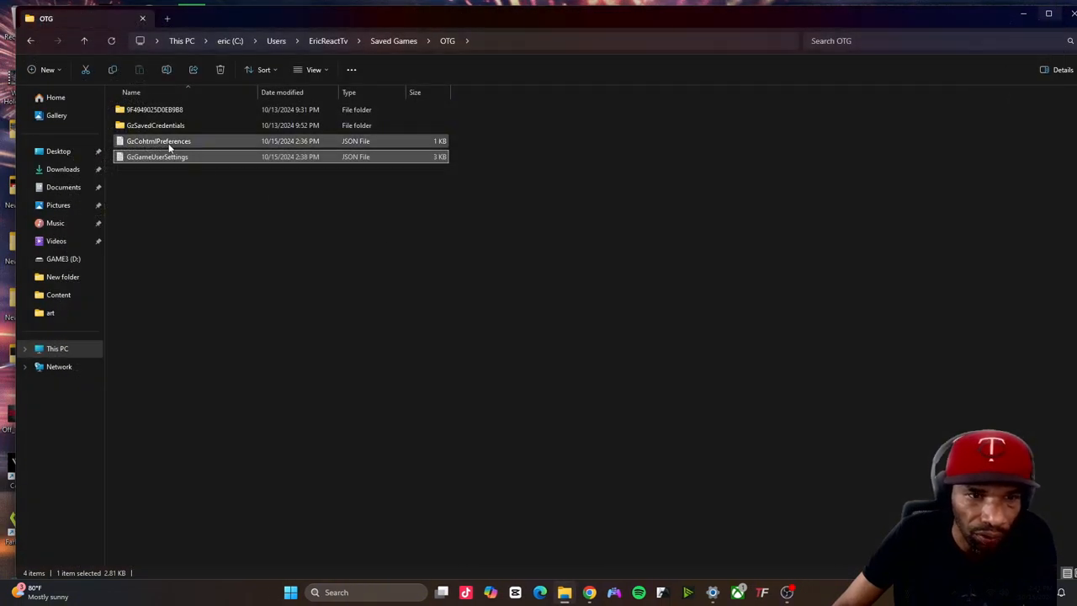
# - Mark GoGameUserSettings as Read-only in its Properties and confirm with OK
pyautogui.rightClick(158, 156)
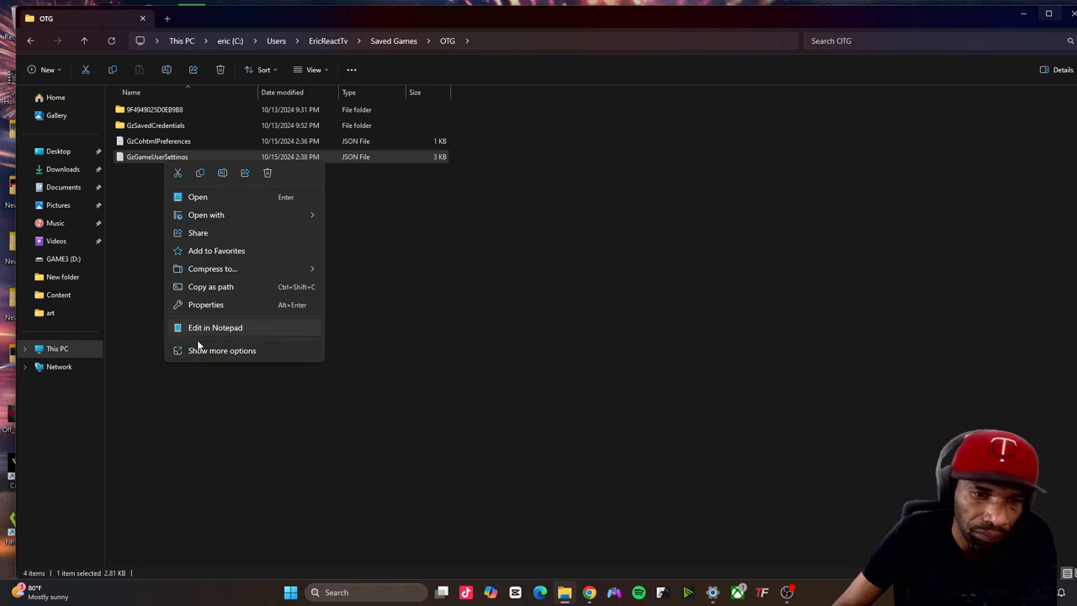
pyautogui.click(205, 304)
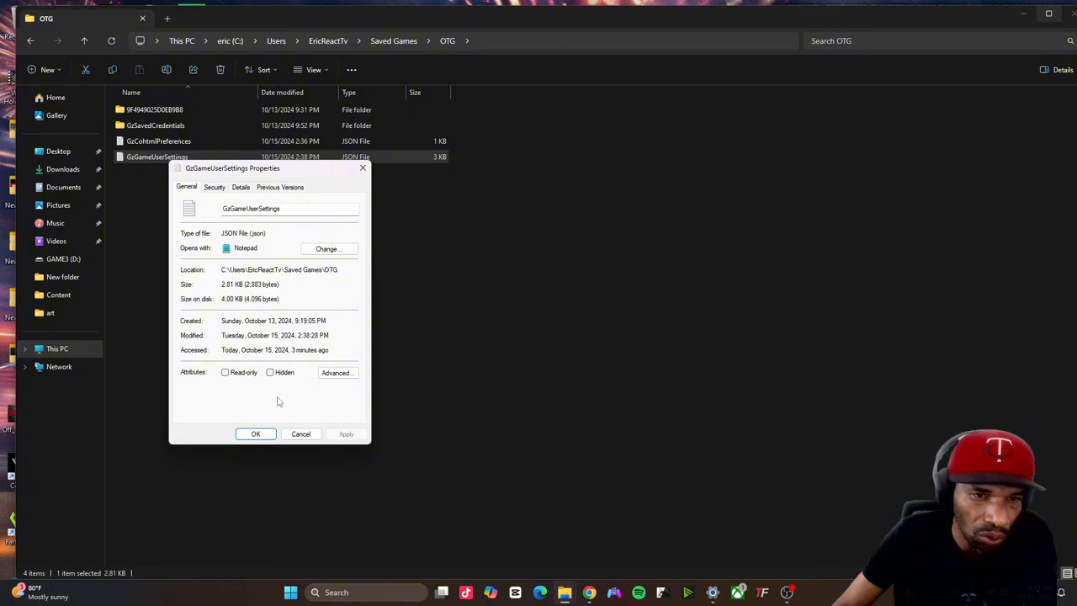
pyautogui.moveTo(172, 172)
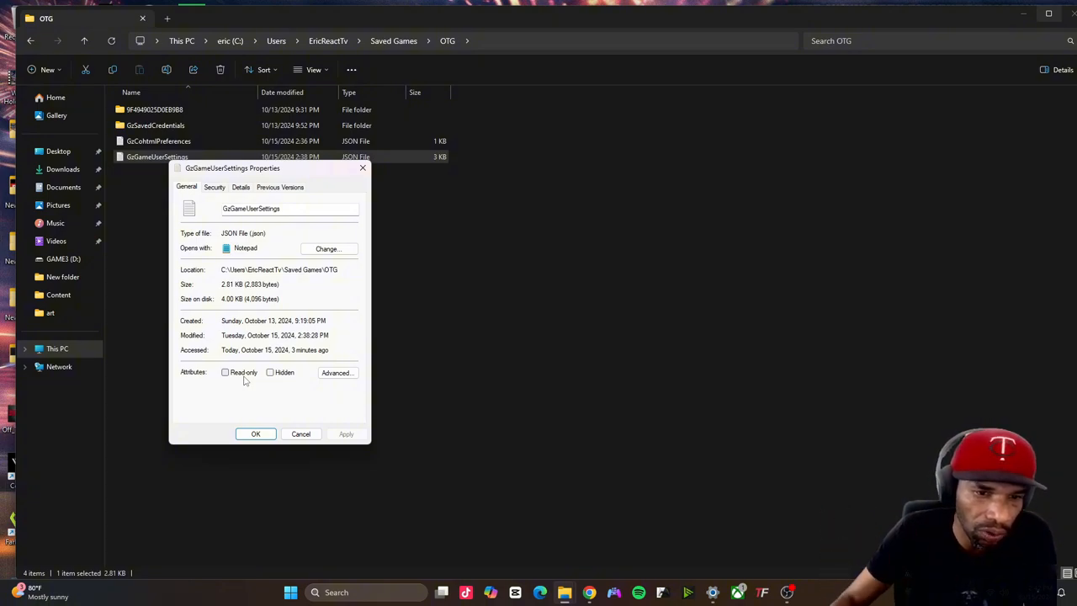
pyautogui.click(225, 372)
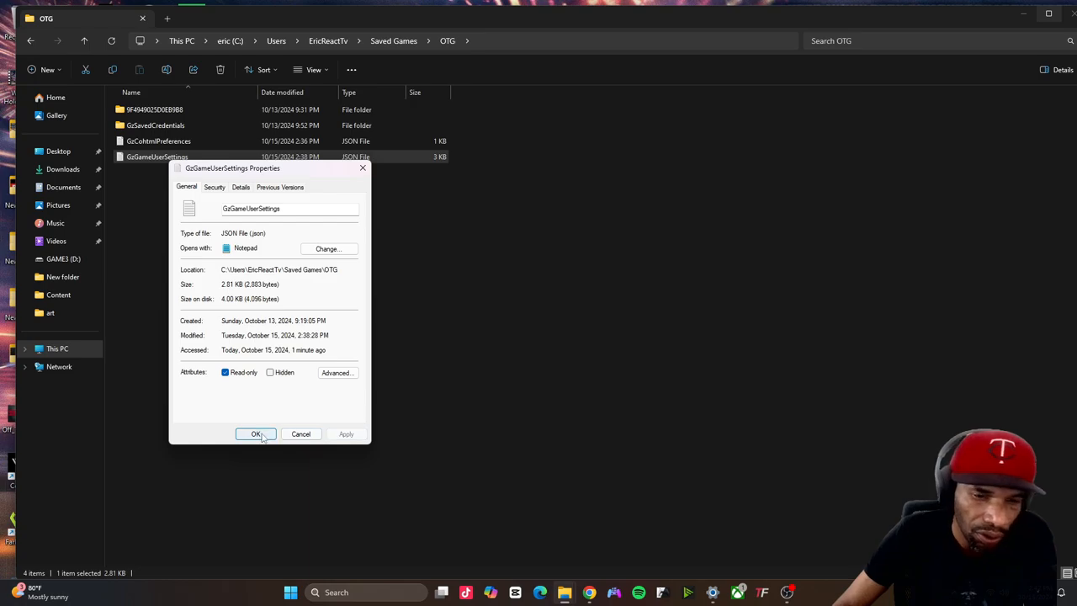
pyautogui.click(255, 434)
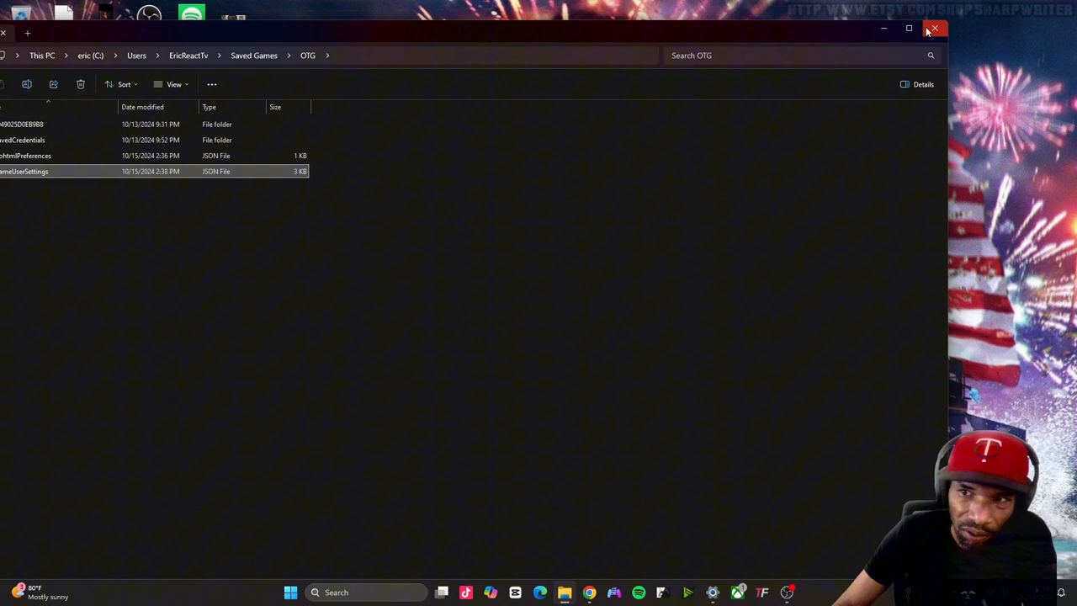
# - Close the OTG folder window and launch Off the Grid to its main PLAY lobby
pyautogui.click(933, 27)
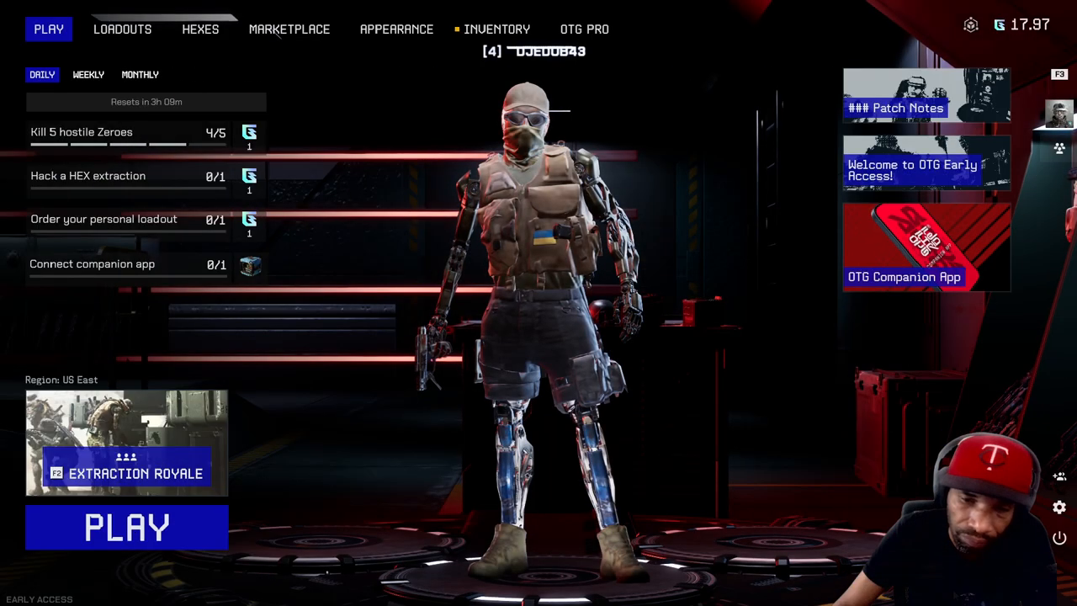
pyautogui.click(121, 29)
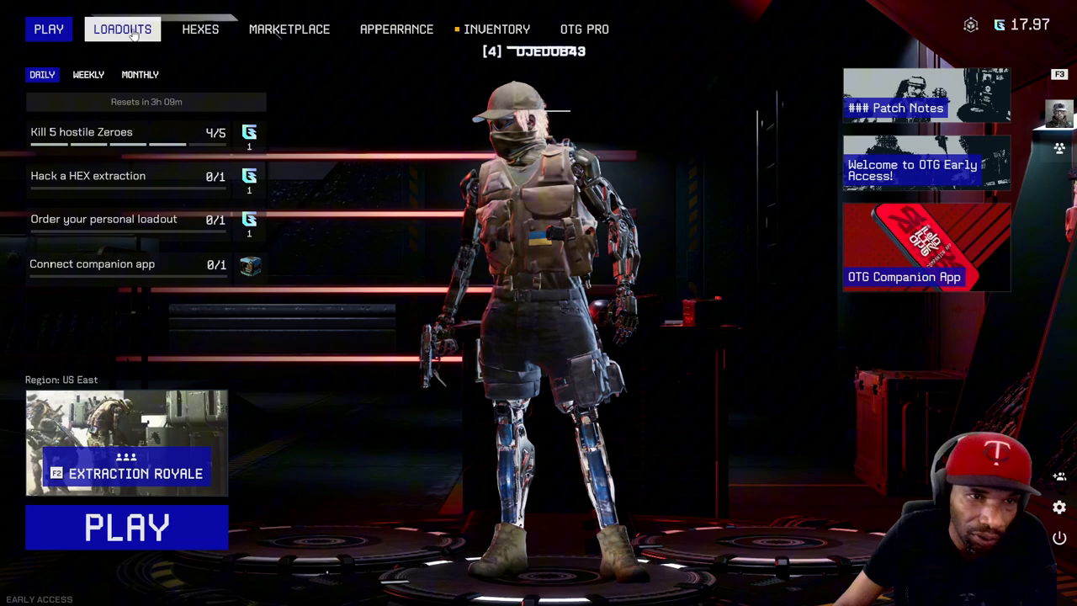
# - From Loadouts, enter the Try-Out Zone and choose Cyberlimb Range to test in
pyautogui.click(123, 28)
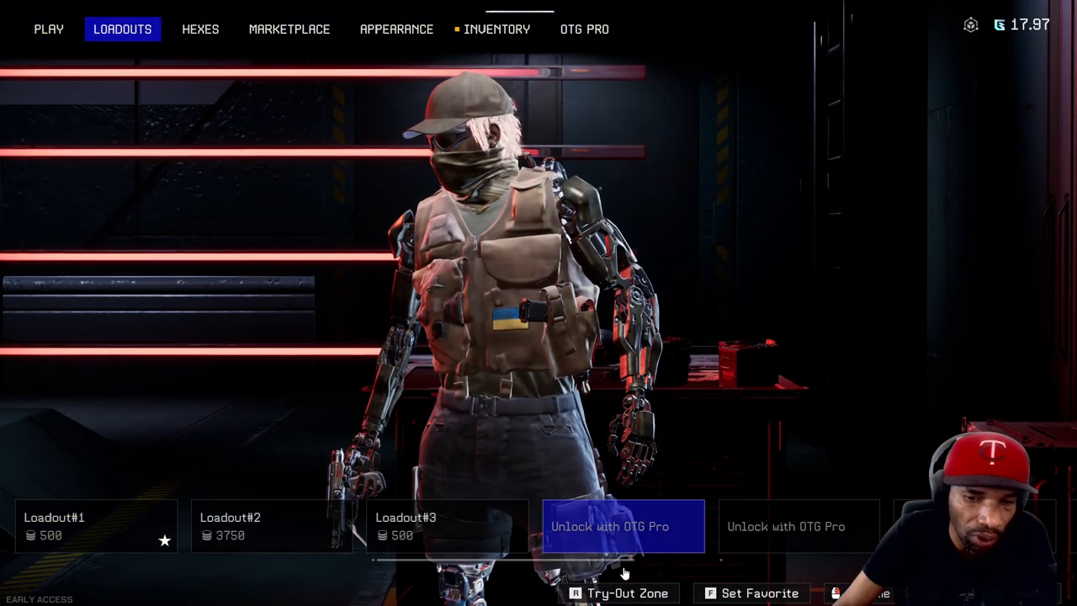
pyautogui.click(619, 592)
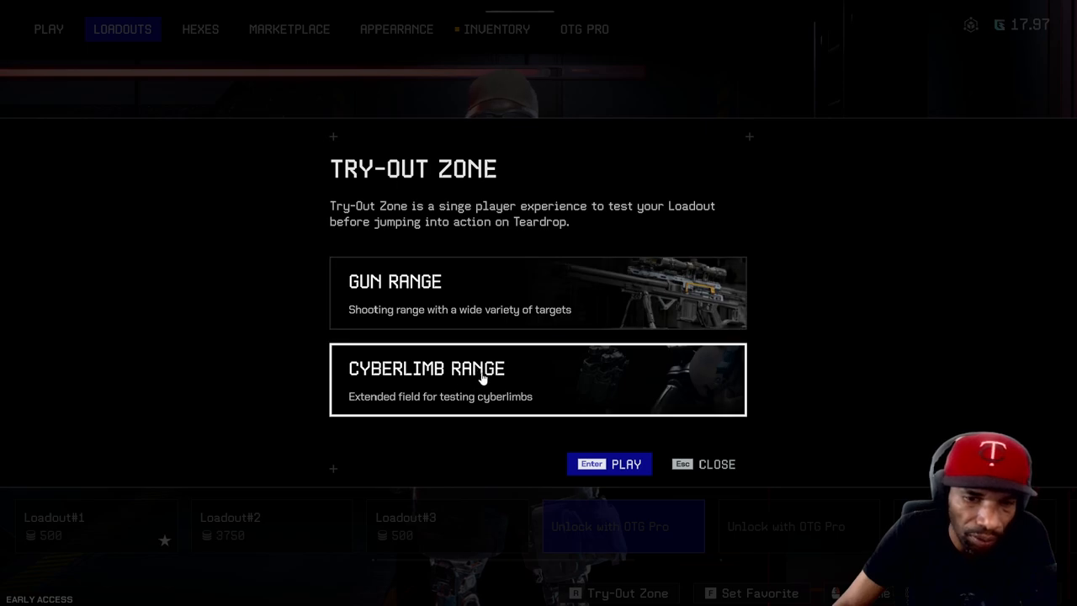
pyautogui.click(609, 465)
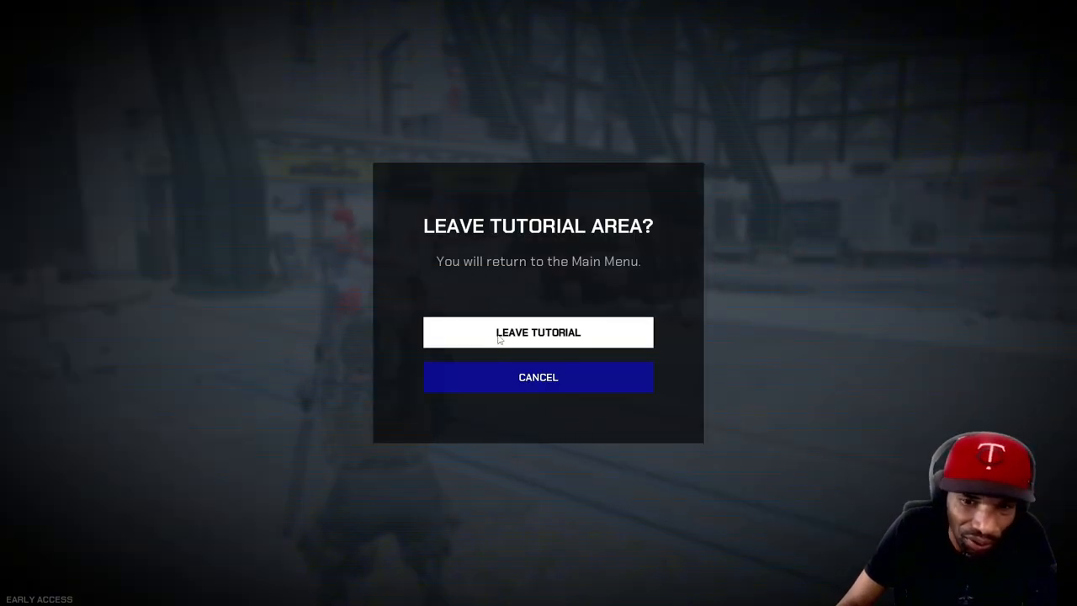
# - Leave the tutorial area and start Extraction Royale matchmaking from the main menu
pyautogui.click(539, 332)
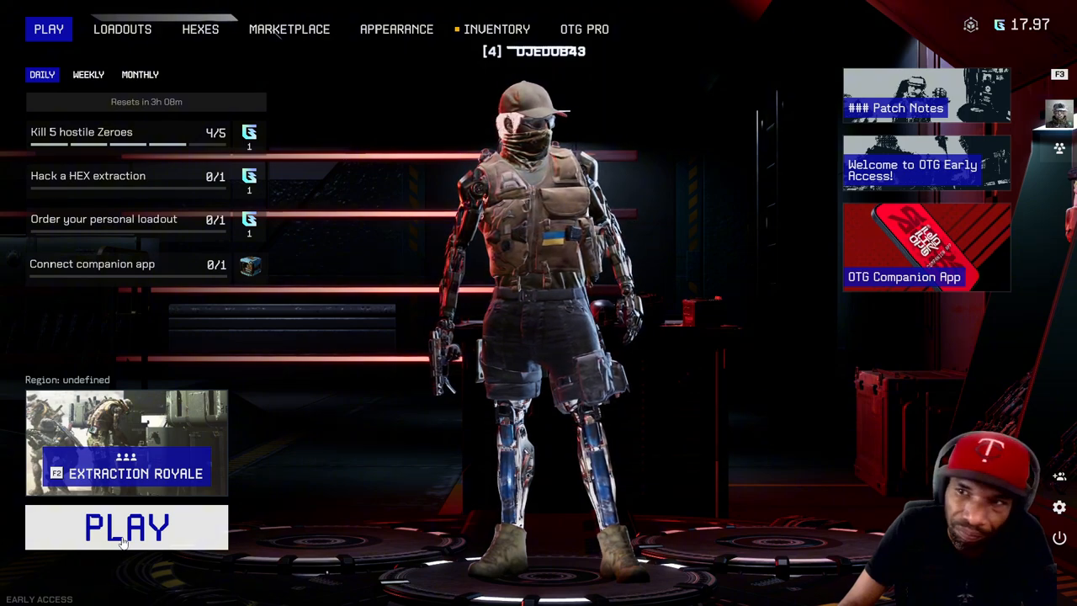
pyautogui.click(126, 528)
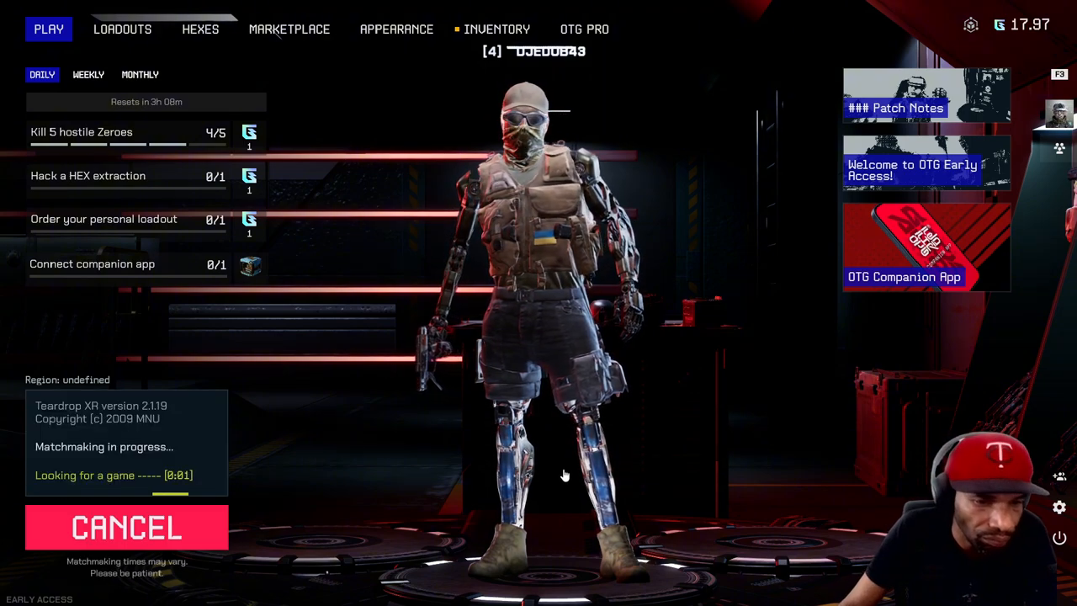